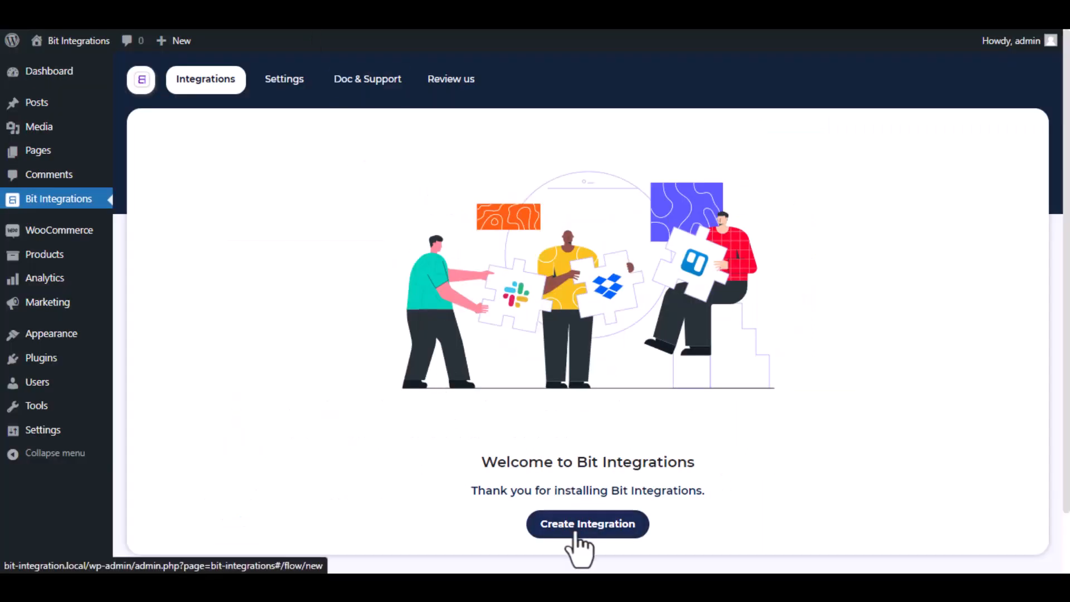
# - Create a new integration triggered by WooCommerce's Customer-Create task
pyautogui.click(587, 524)
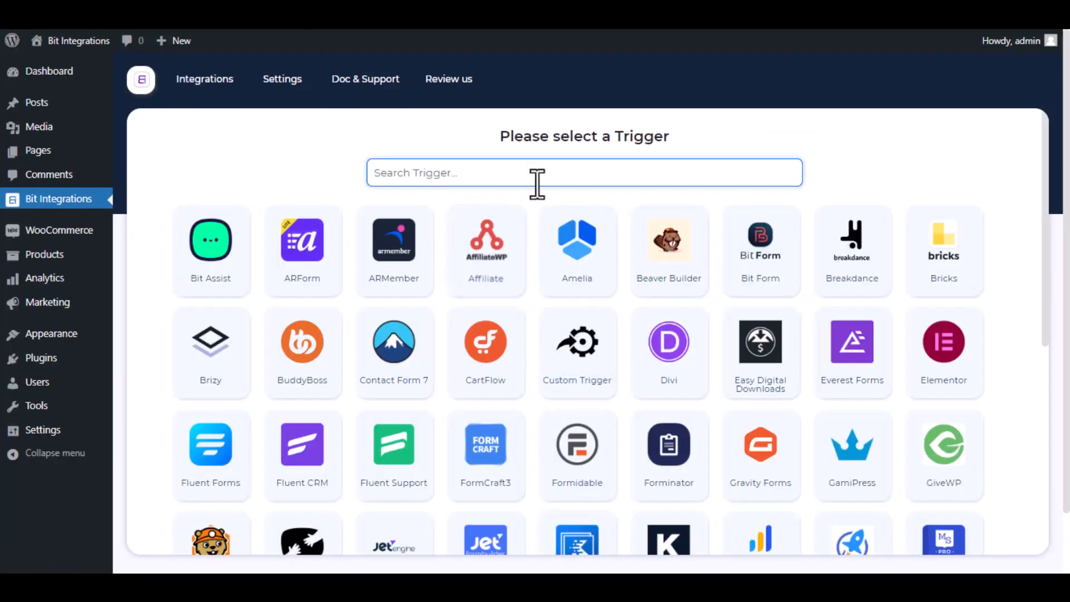
pyautogui.write('wooco')
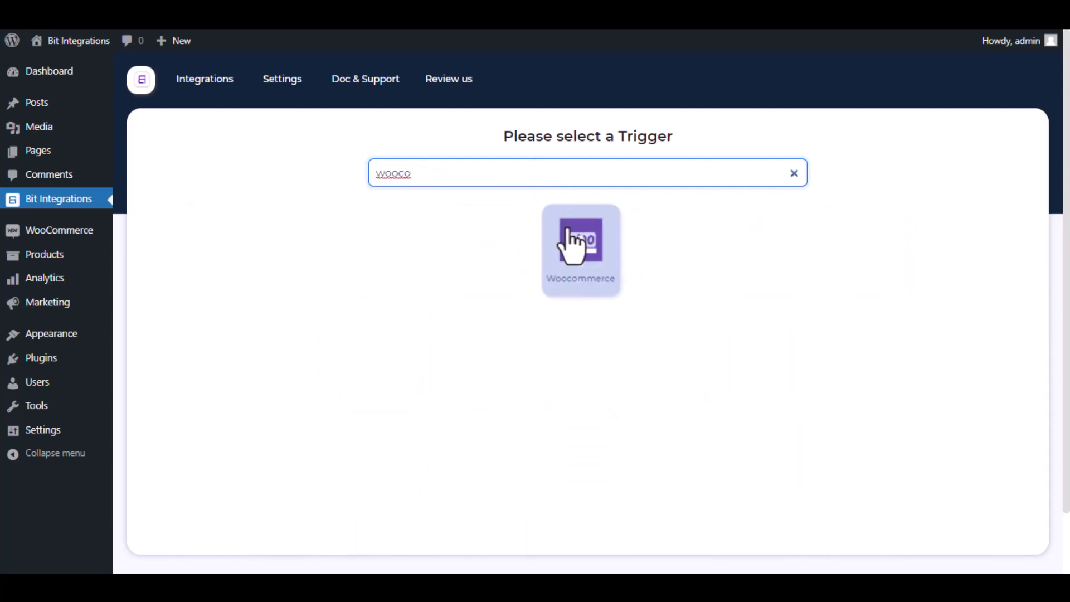
pyautogui.click(580, 249)
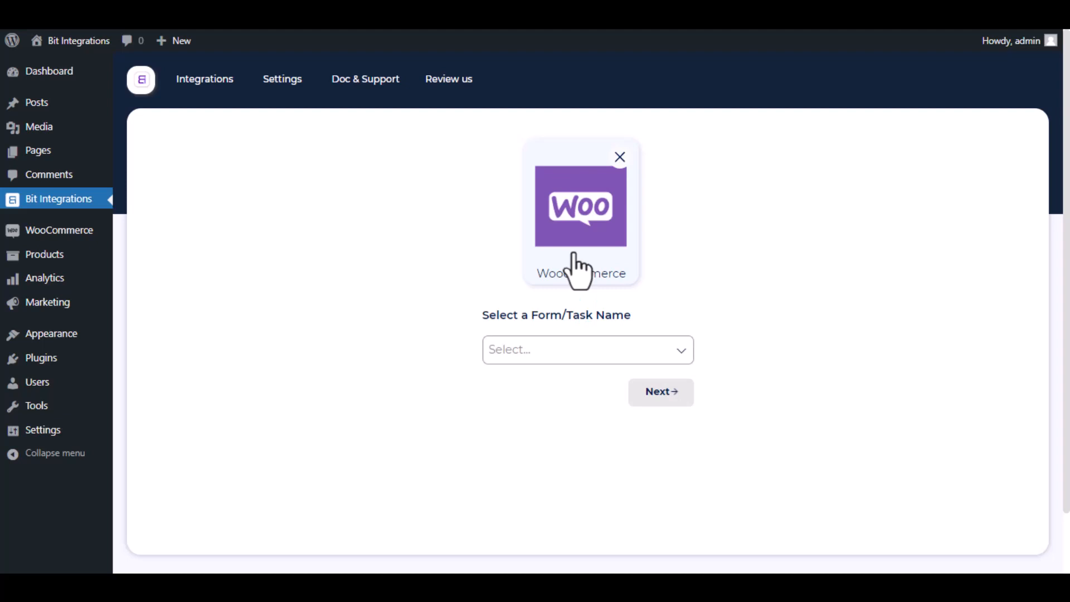
pyautogui.click(580, 349)
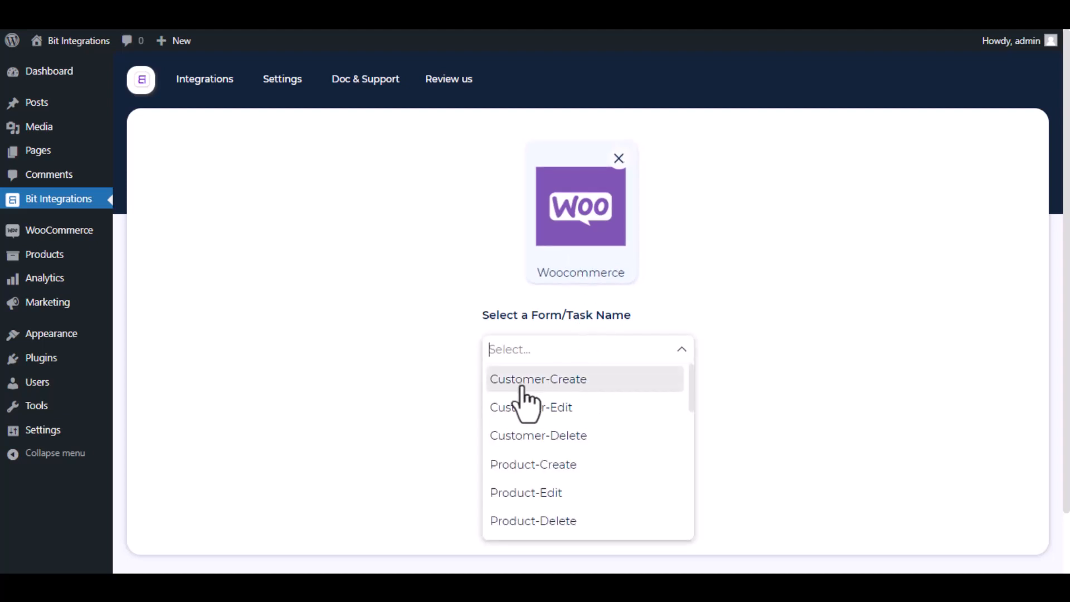
pyautogui.click(538, 379)
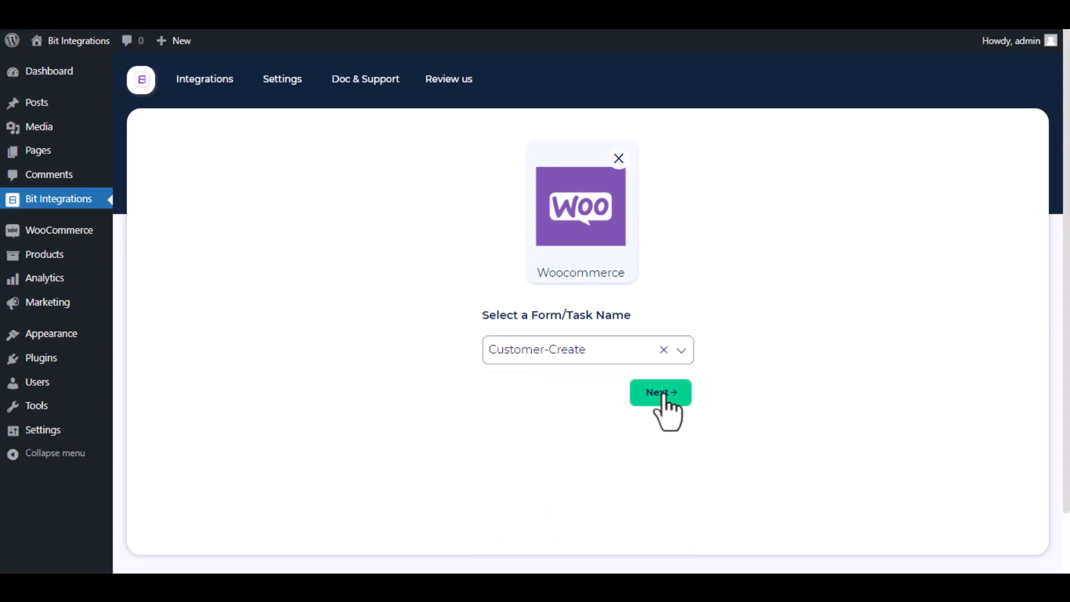
# - Pick GetResponse as the action and open its settings with the API token blank
pyautogui.click(660, 392)
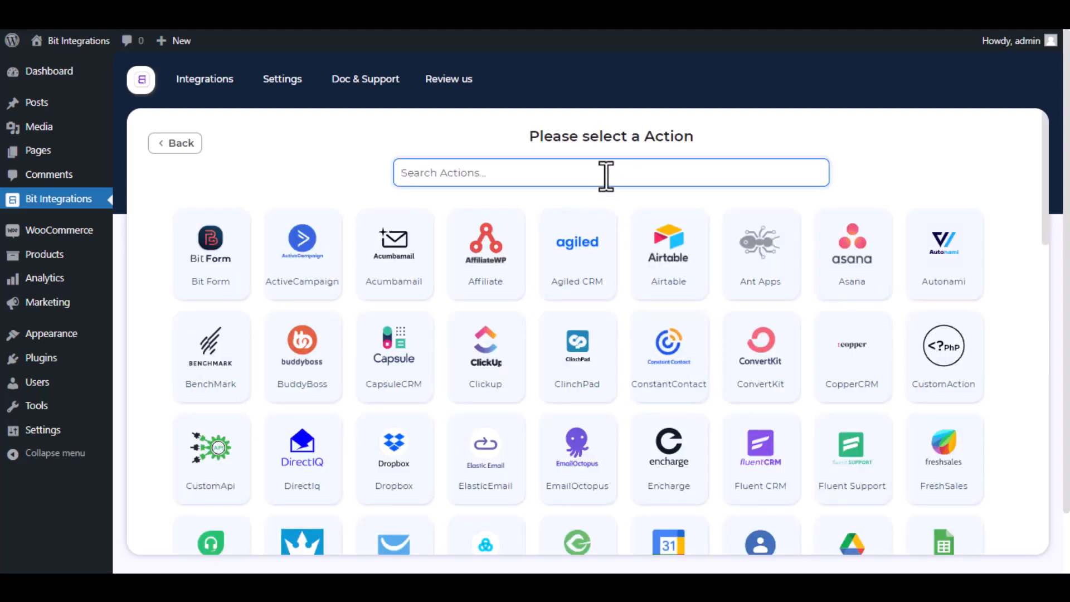
pyautogui.write('getr')
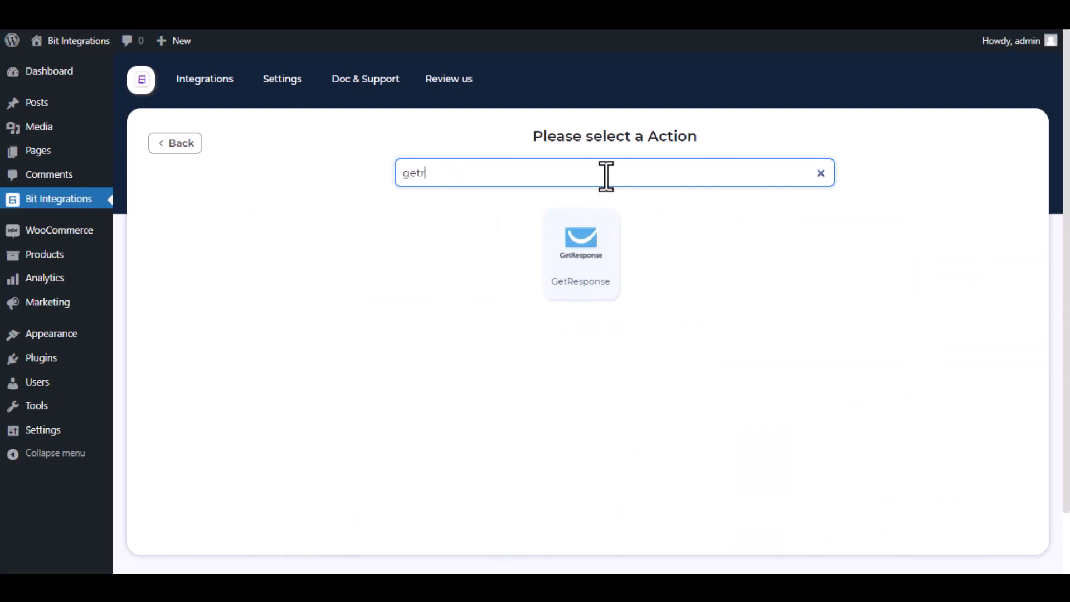
pyautogui.write('espo')
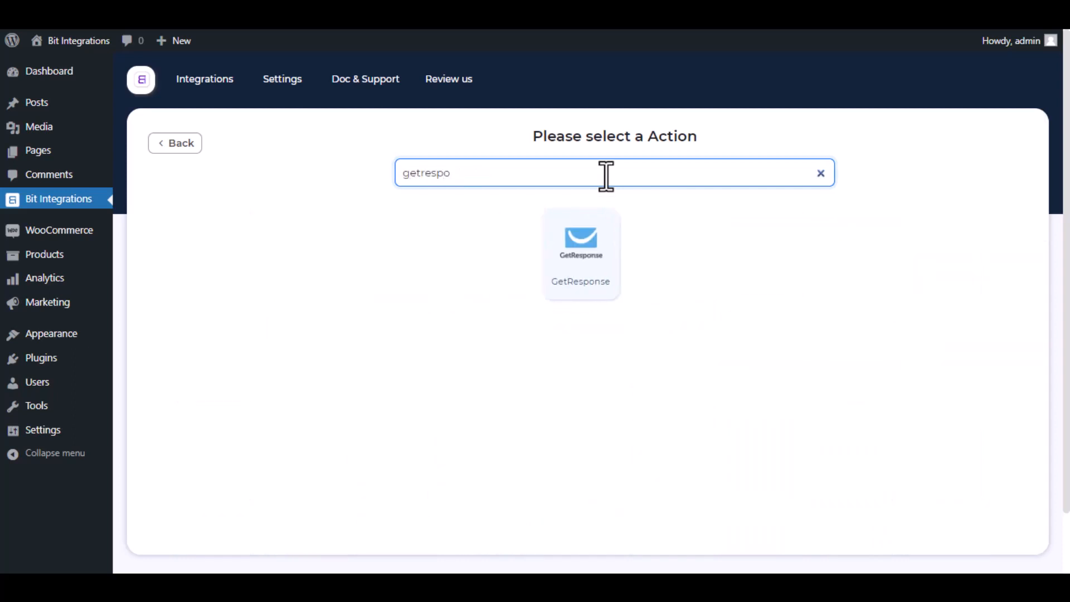
pyautogui.click(581, 252)
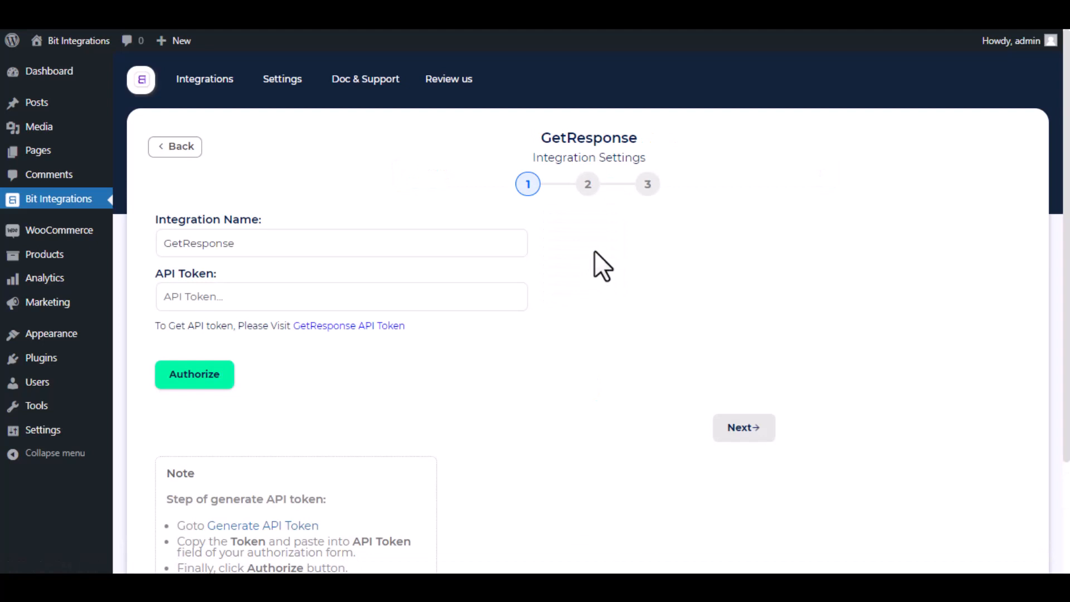
pyautogui.click(341, 243)
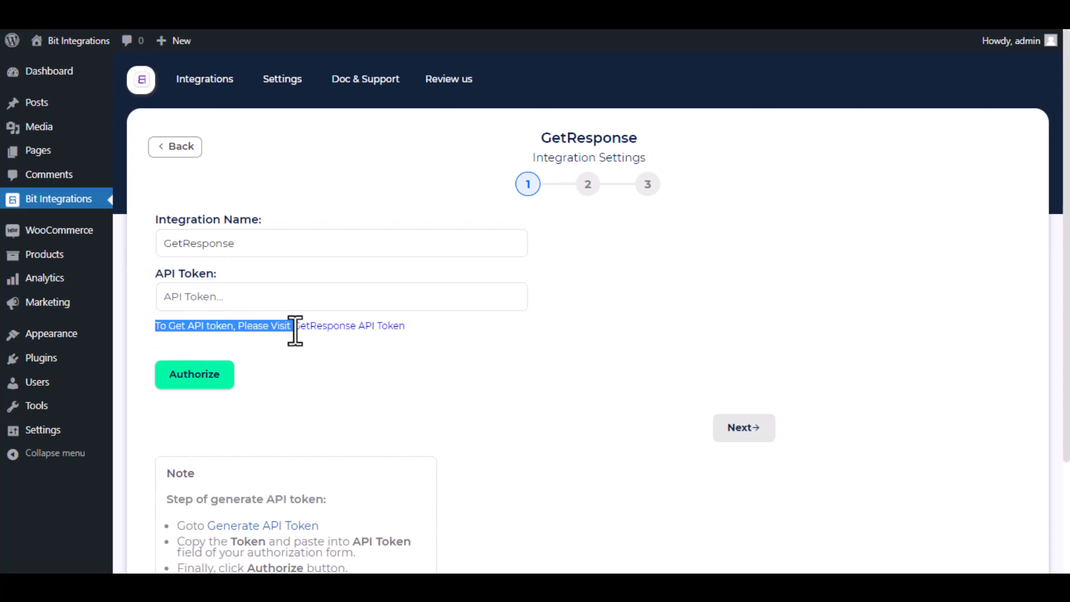
pyautogui.moveTo(324, 341)
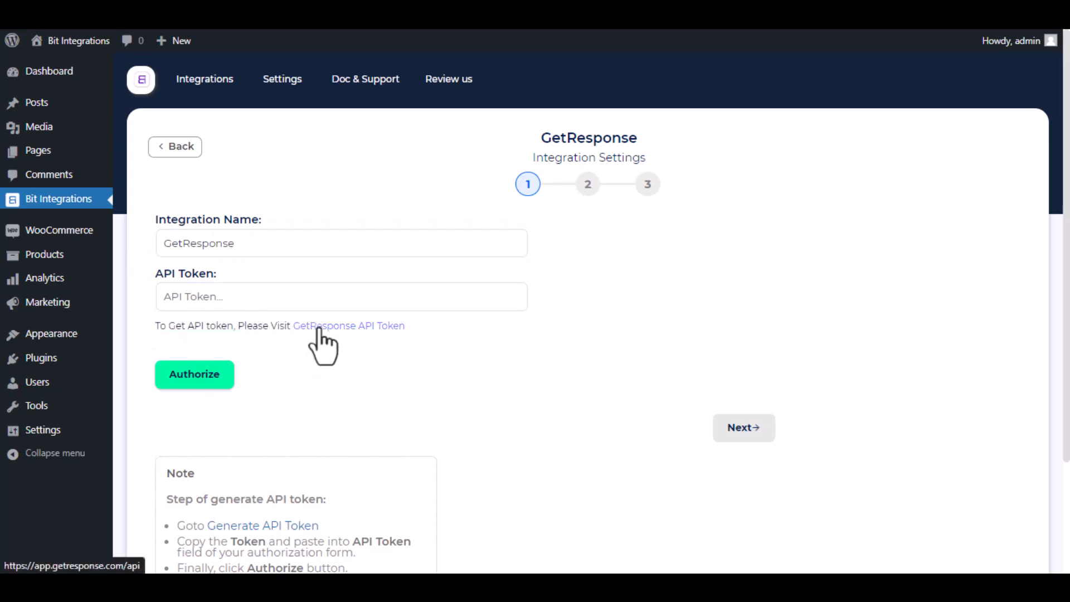
# - Generate a GetResponse API key named 'Bit Integrations' and copy it
pyautogui.click(349, 326)
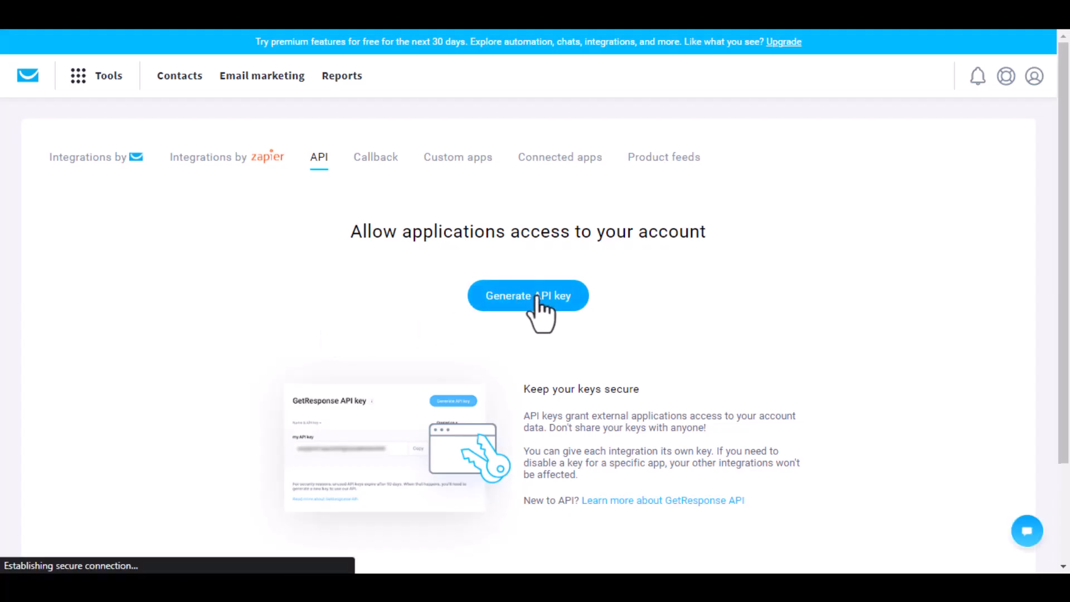
pyautogui.click(528, 295)
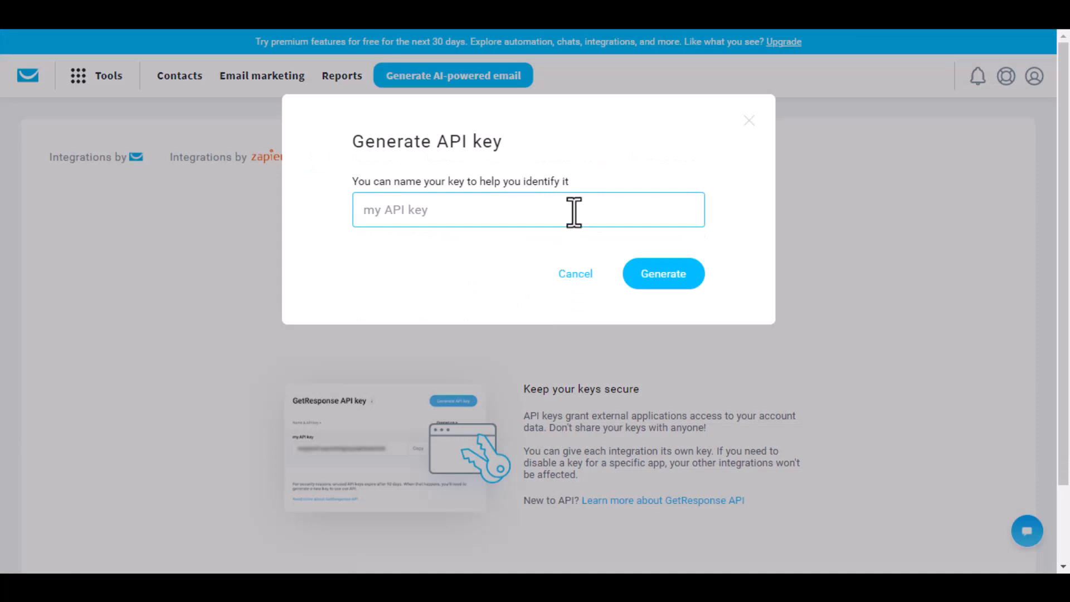
pyautogui.write('Bit Inte')
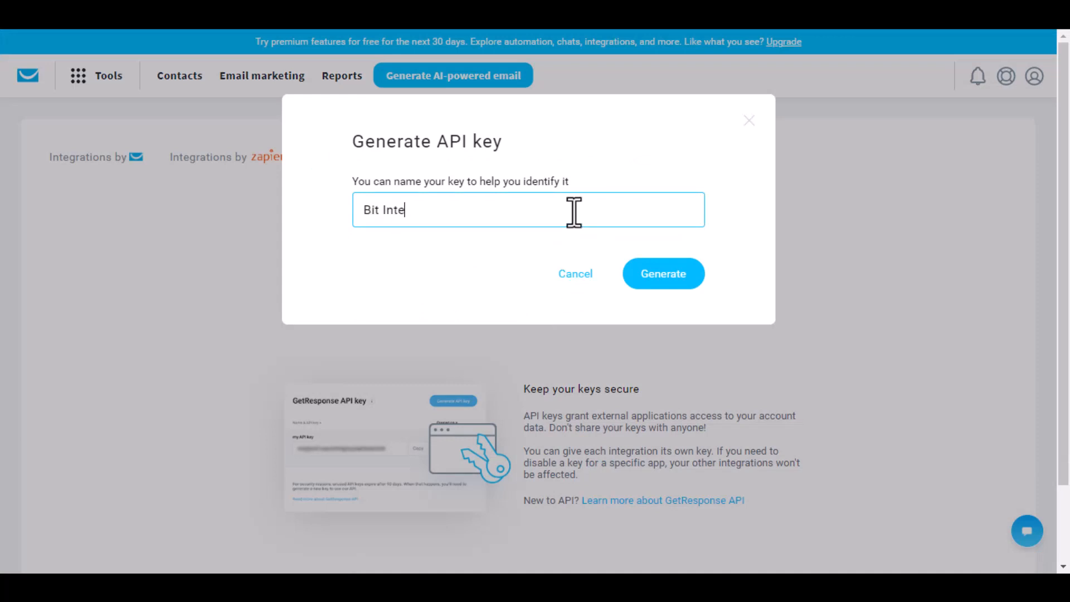
pyautogui.write('grations')
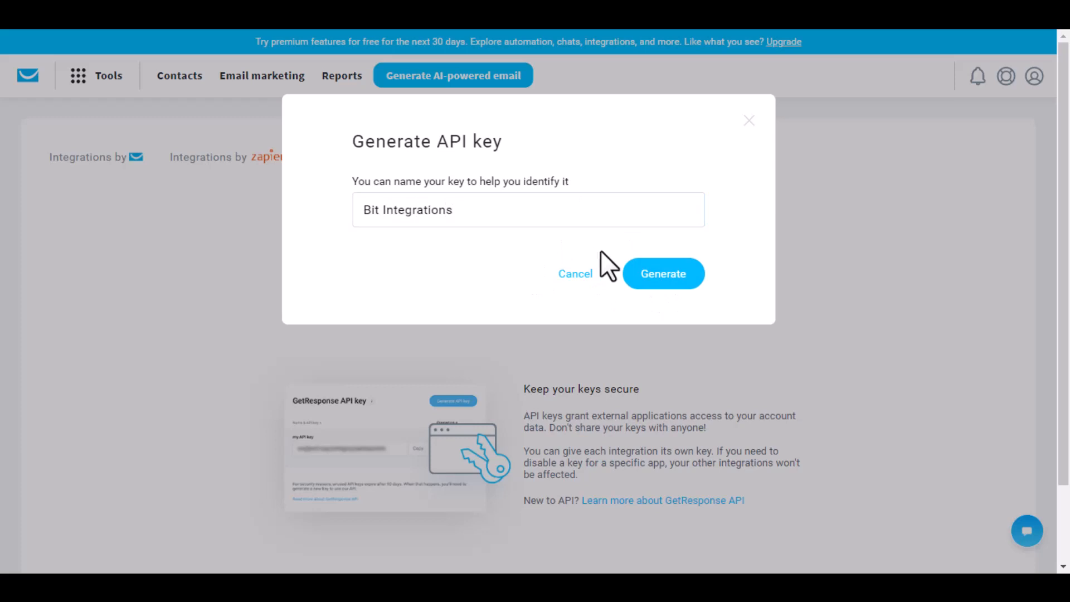
pyautogui.click(663, 274)
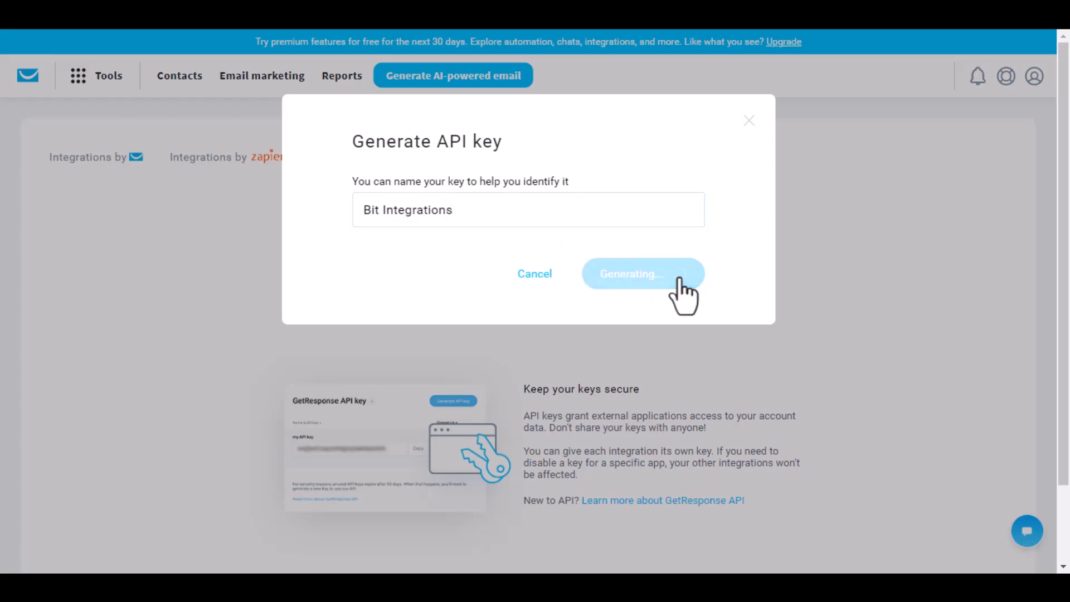
pyautogui.click(642, 274)
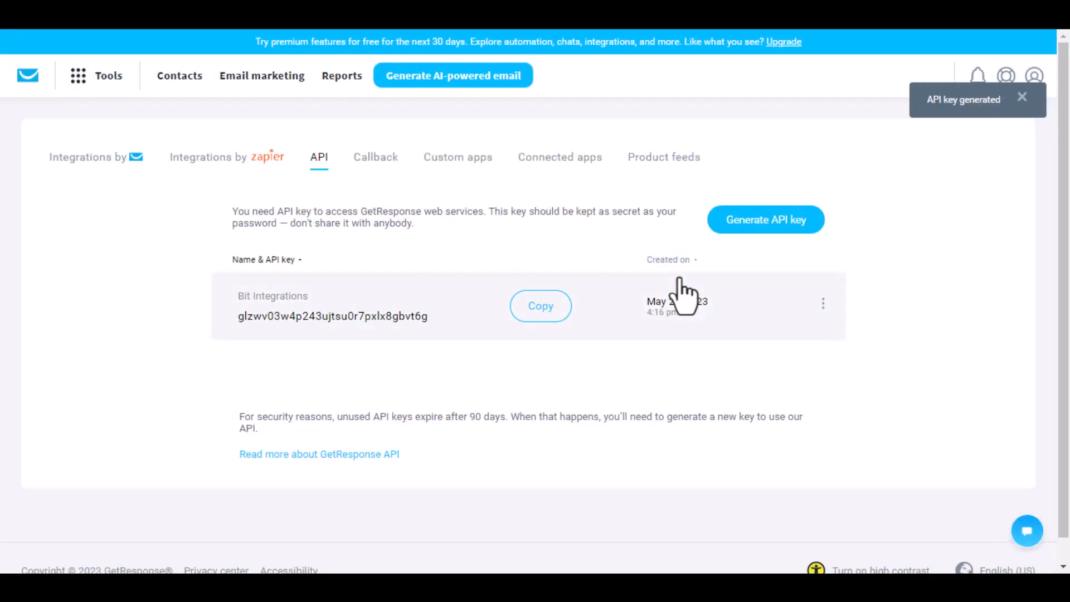
pyautogui.click(540, 306)
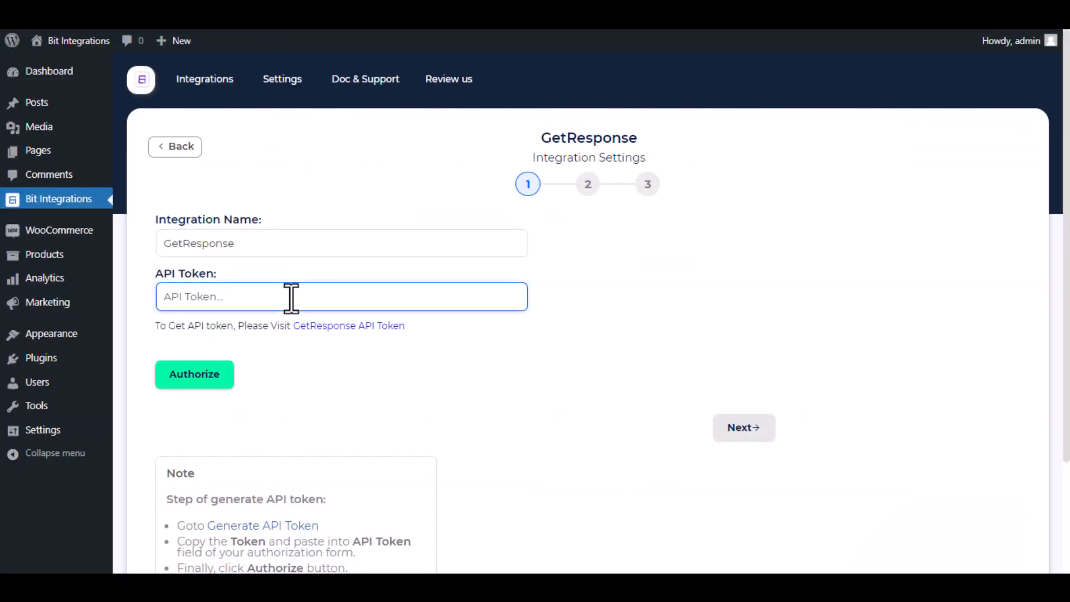
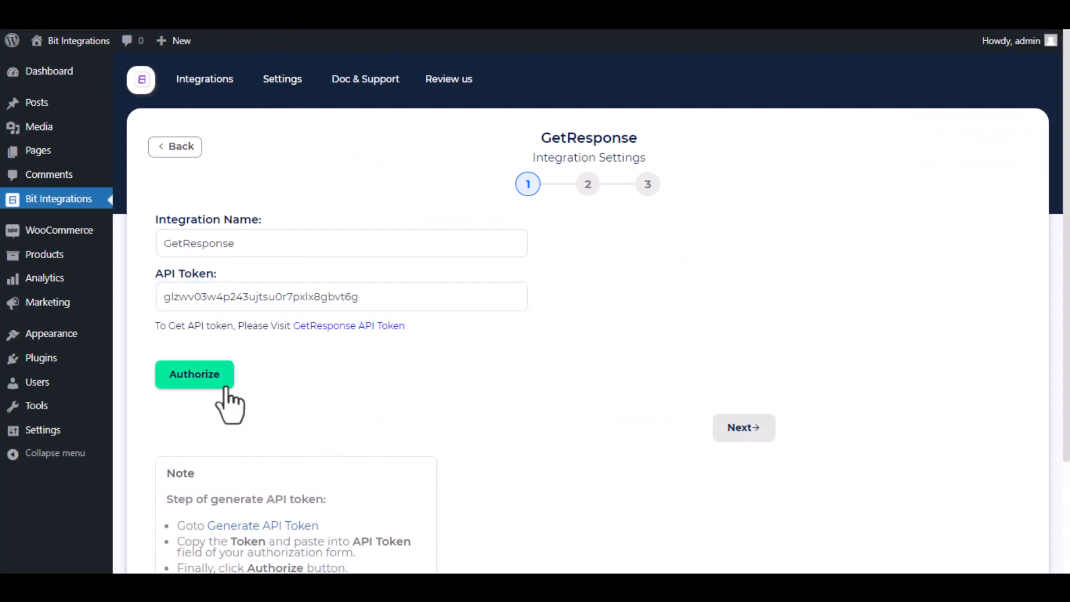
# - Paste the generated key as the API token and authorize GetResponse
pyautogui.click(194, 374)
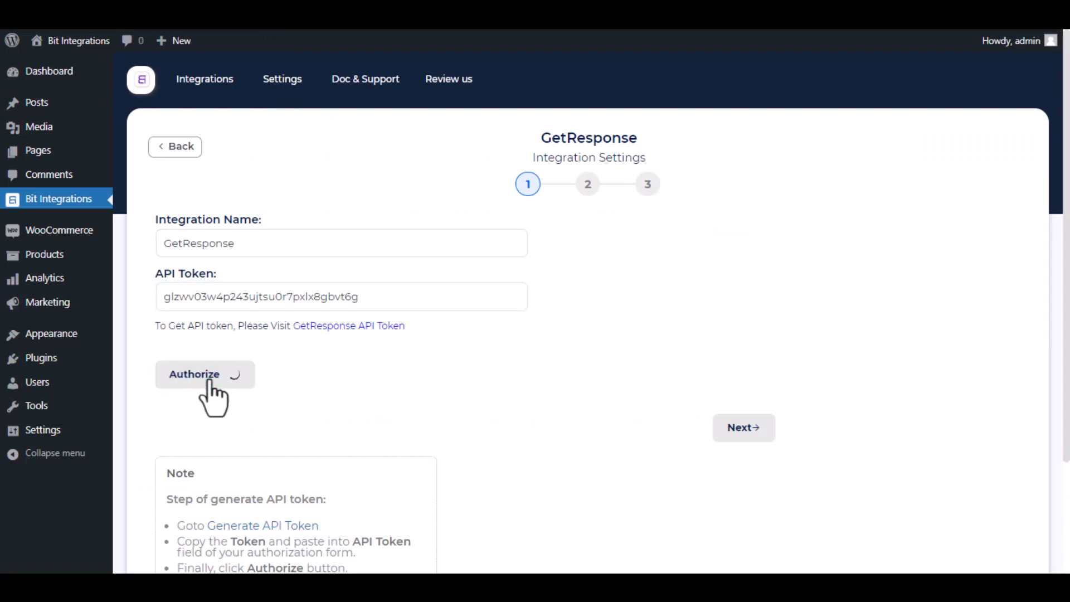
pyautogui.click(205, 374)
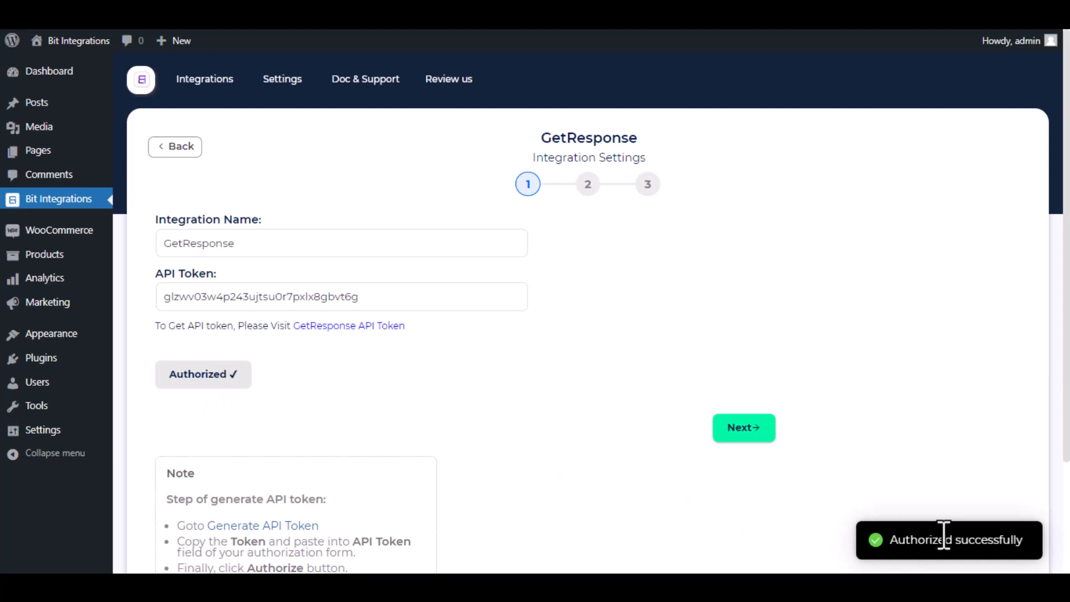
pyautogui.moveTo(636, 472)
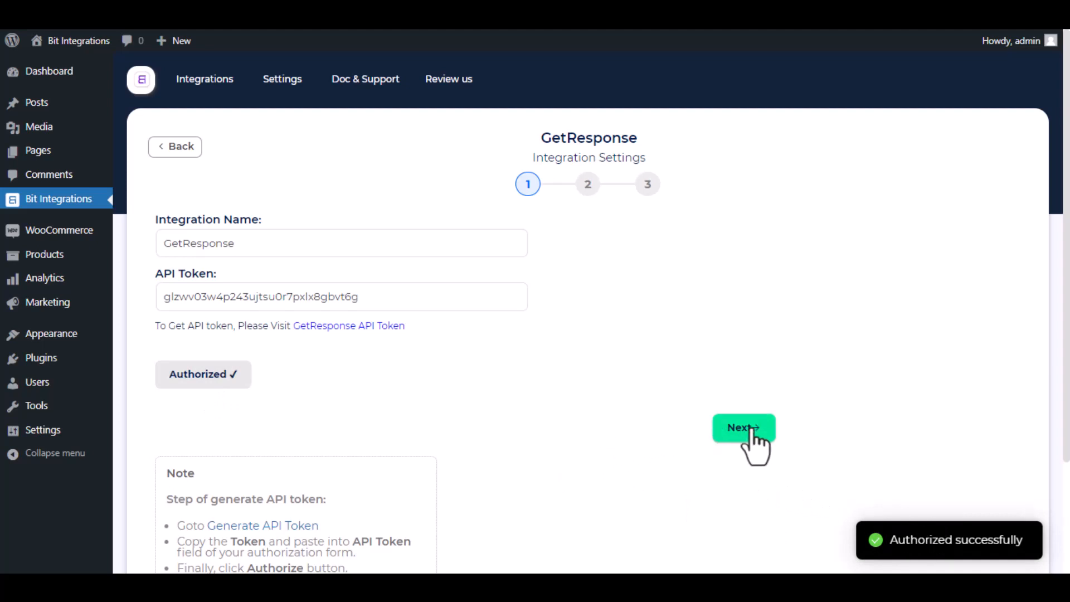
# - Send contacts to the Bit Integrations campaign, mapping Display Name to GetResponse Name
pyautogui.click(743, 428)
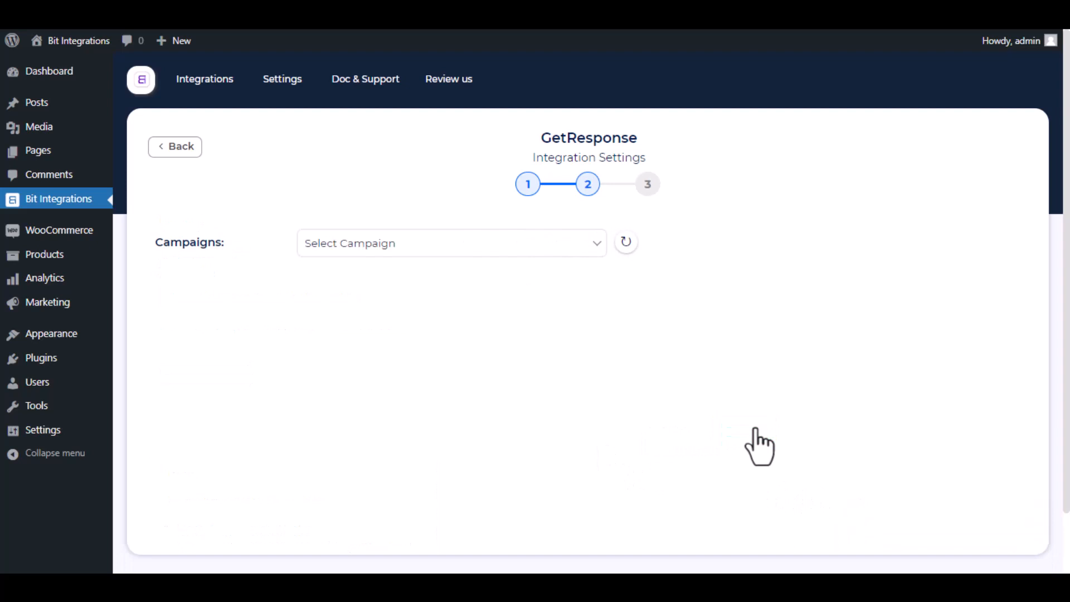
pyautogui.click(450, 243)
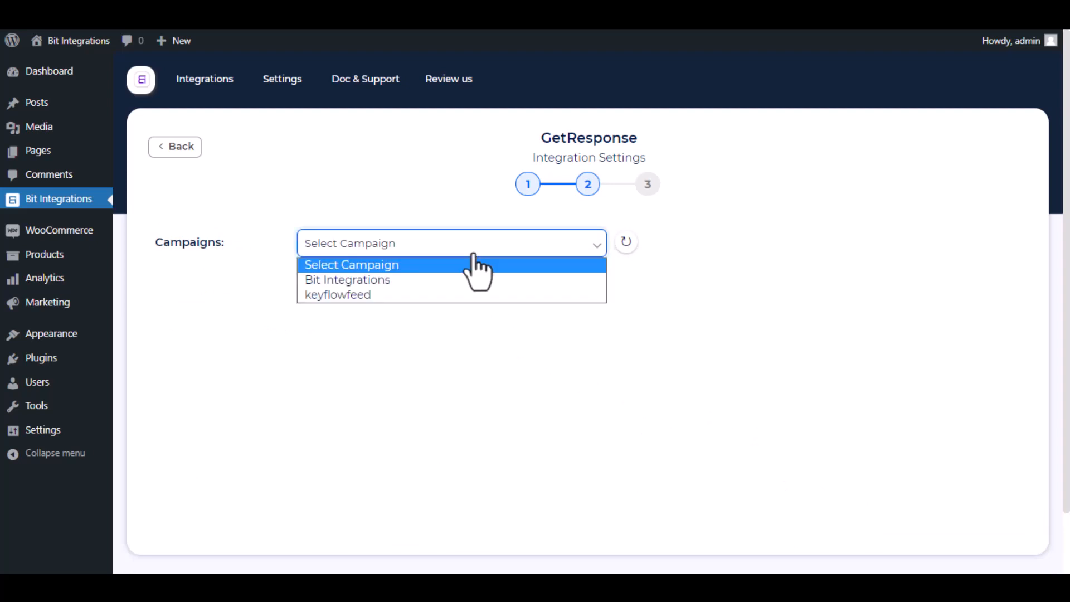
pyautogui.click(347, 279)
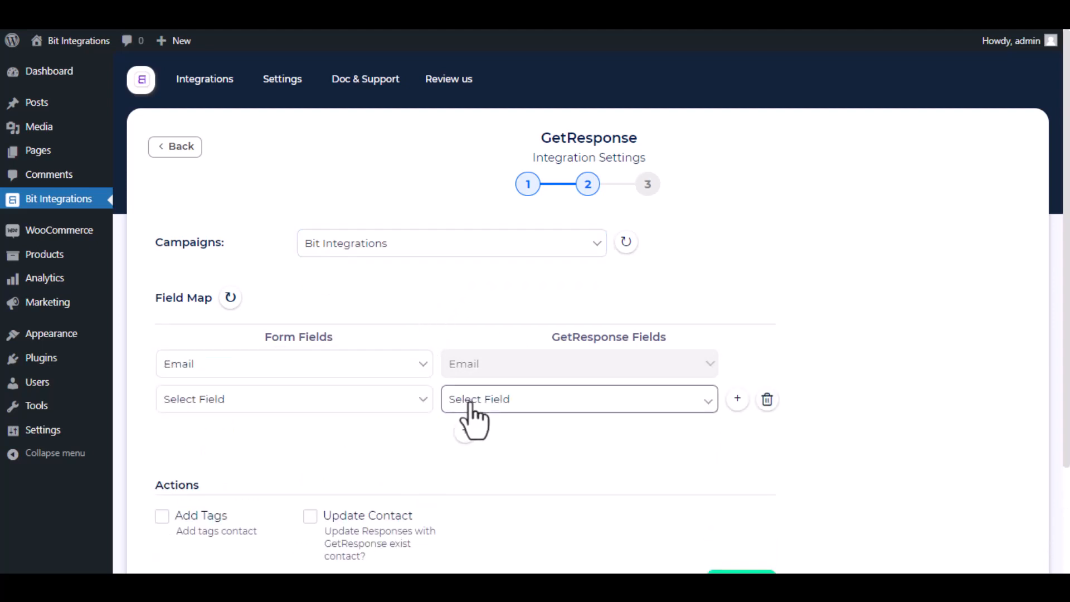
pyautogui.click(578, 399)
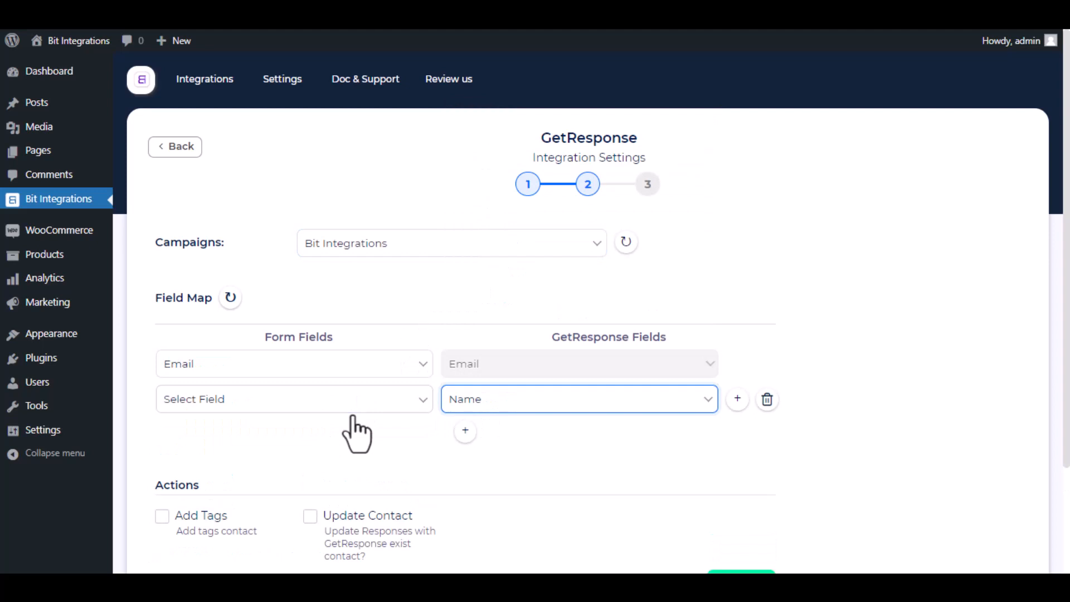
pyautogui.click(294, 399)
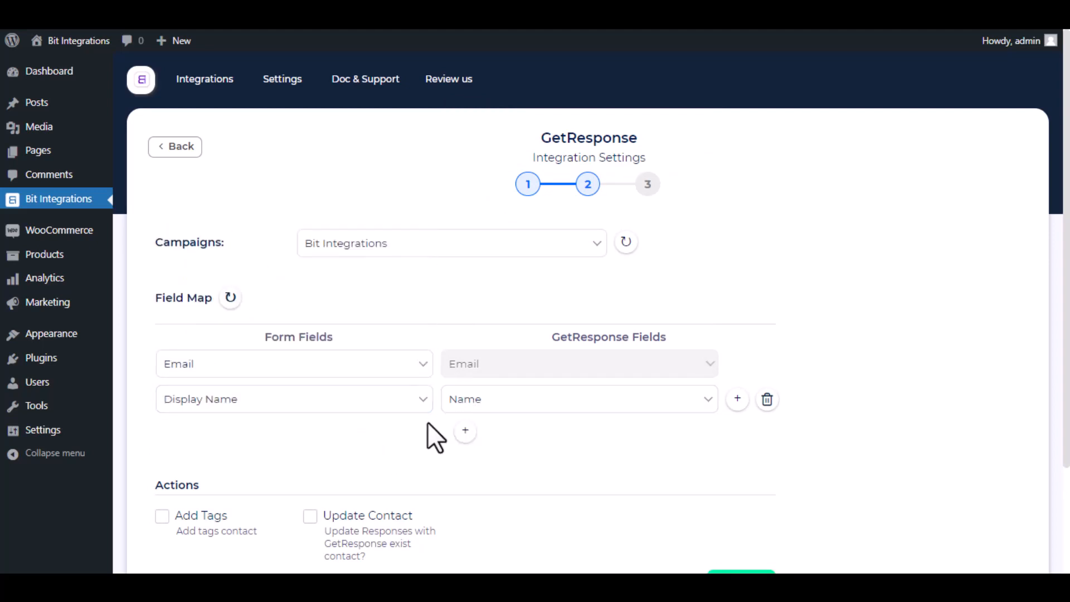
# - Leave conditional logic turned off and finish and save the integration
pyautogui.scroll(-3)
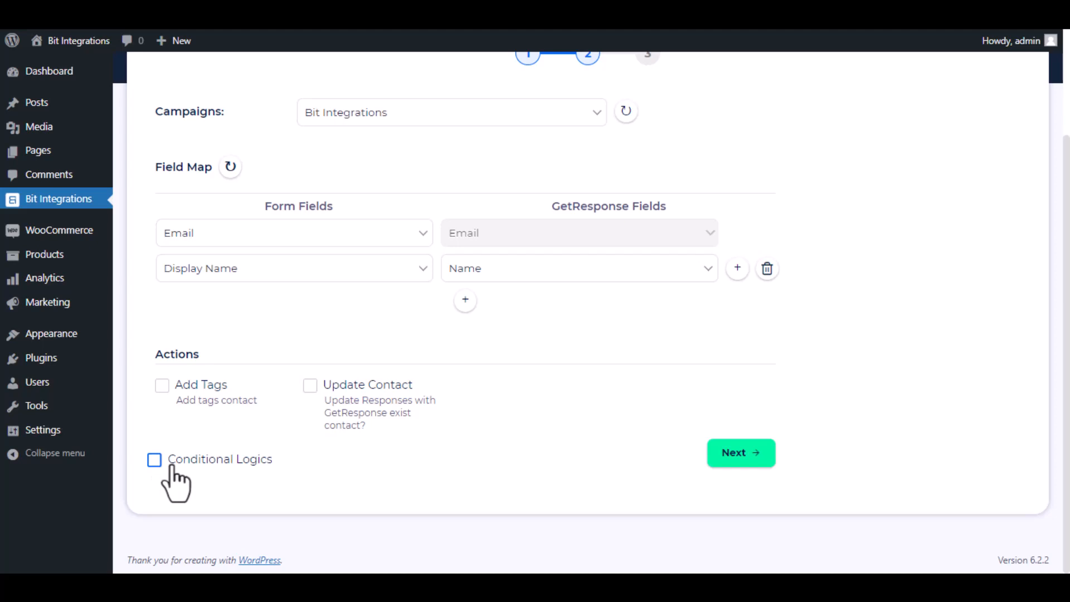
pyautogui.click(155, 459)
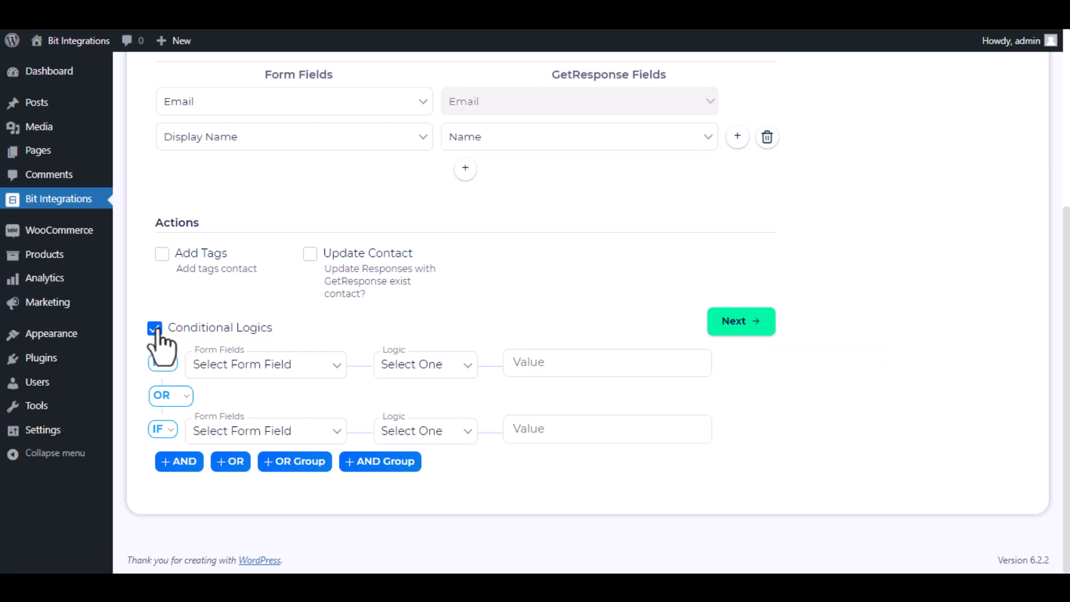
pyautogui.click(155, 328)
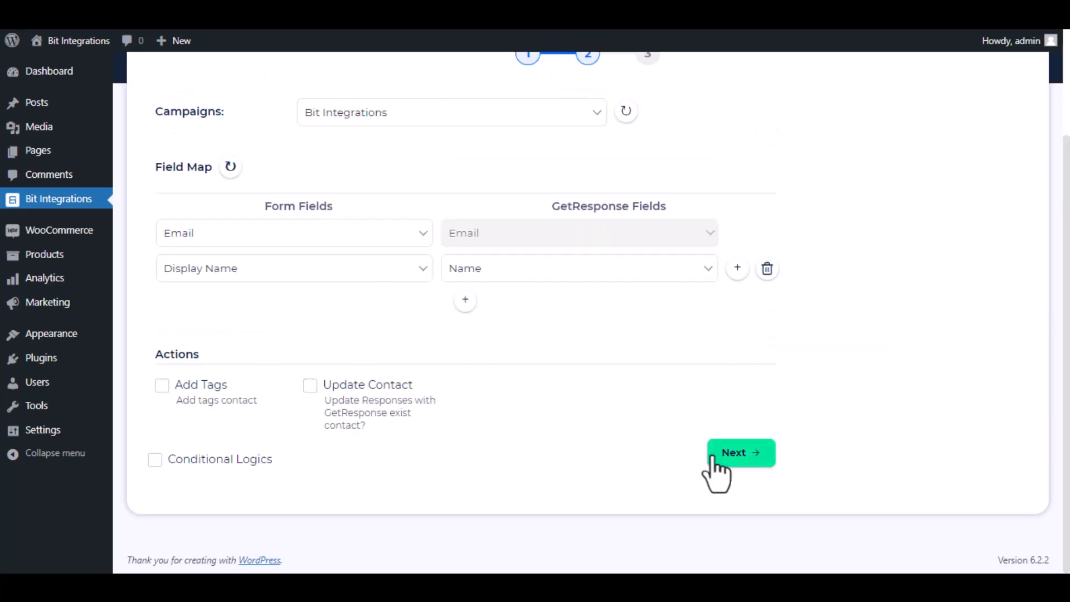
pyautogui.click(741, 452)
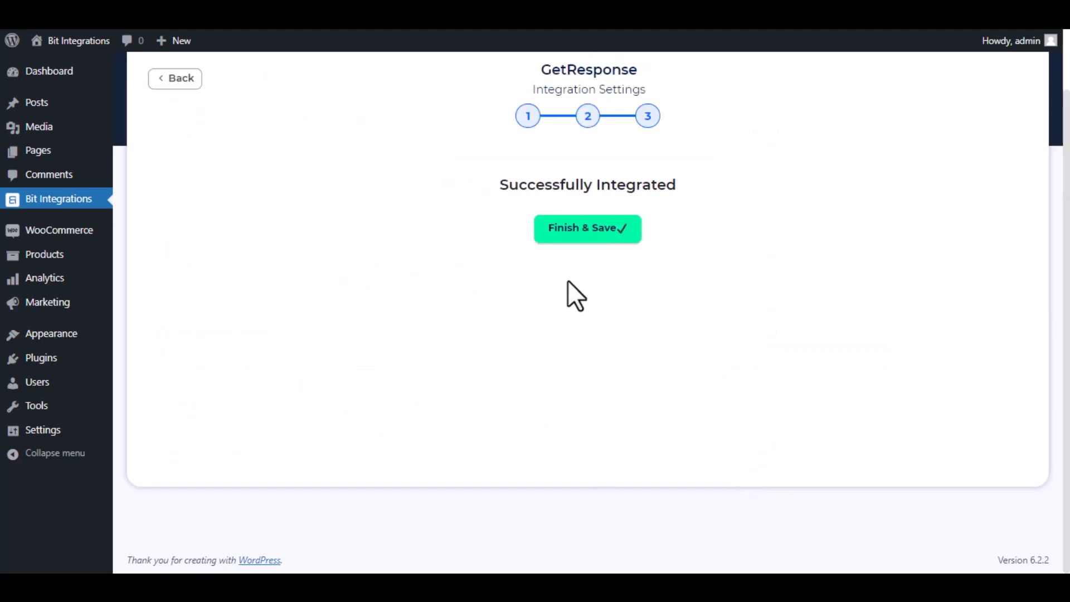
pyautogui.click(587, 228)
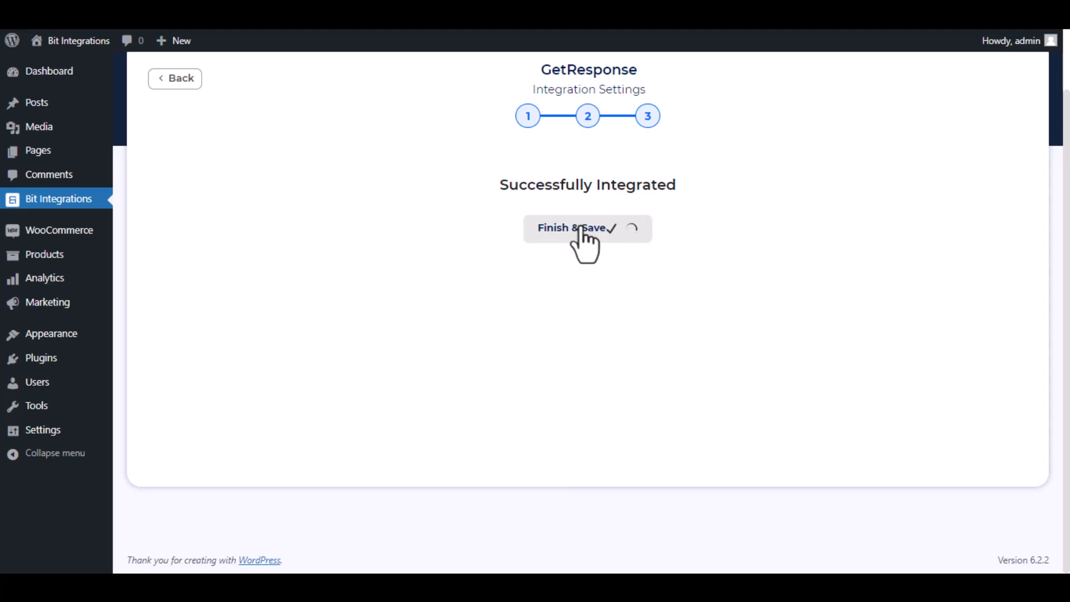
pyautogui.click(587, 228)
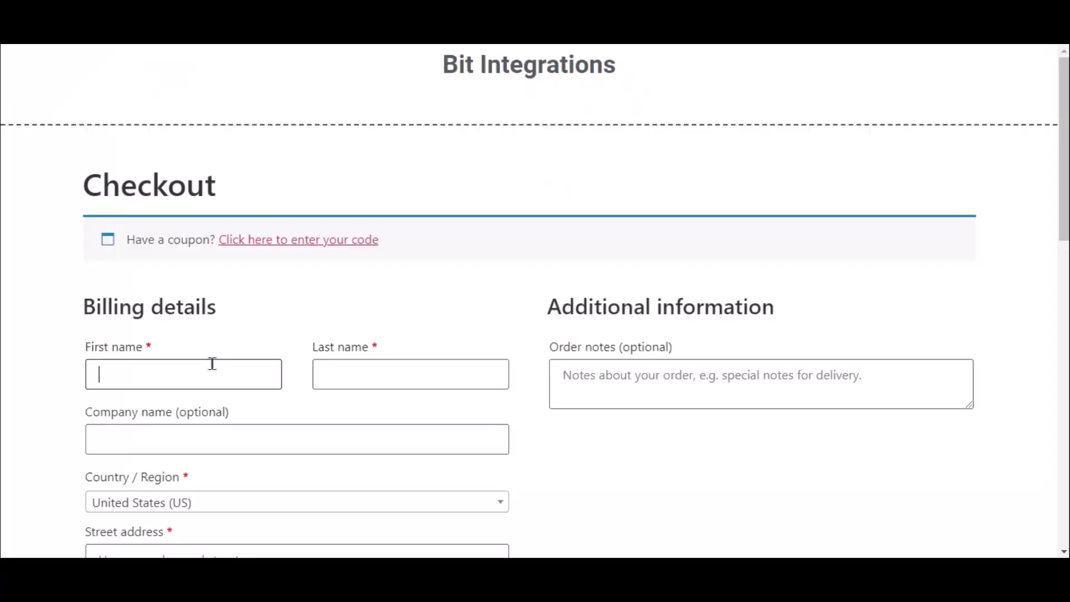
# - Fill billing details: company Bit Apps, country Bangladesh, town Rajshahi
pyautogui.write('Bit')
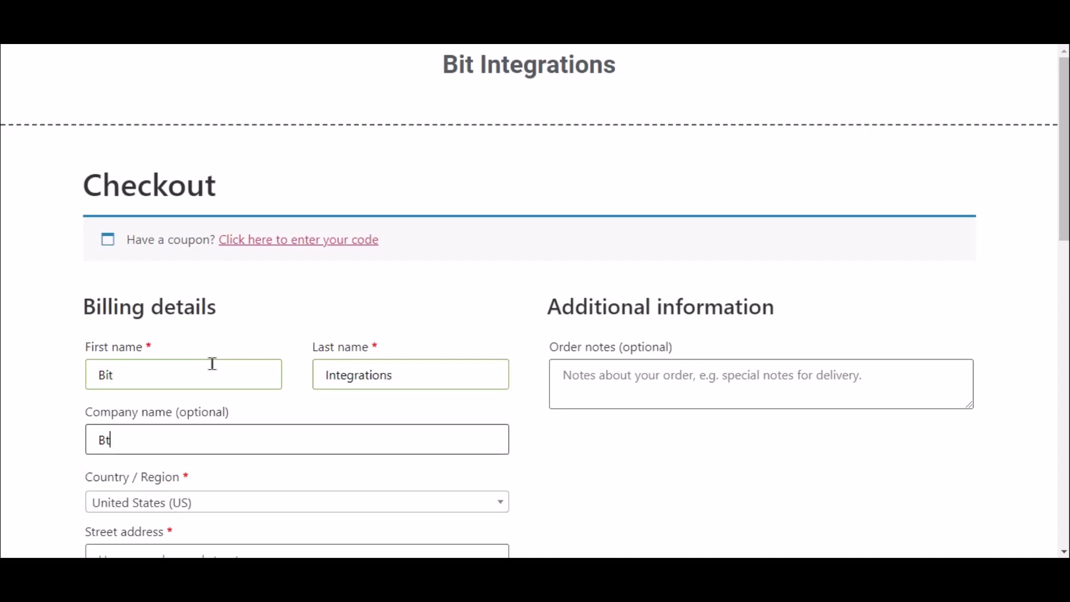
pyautogui.write('Apps')
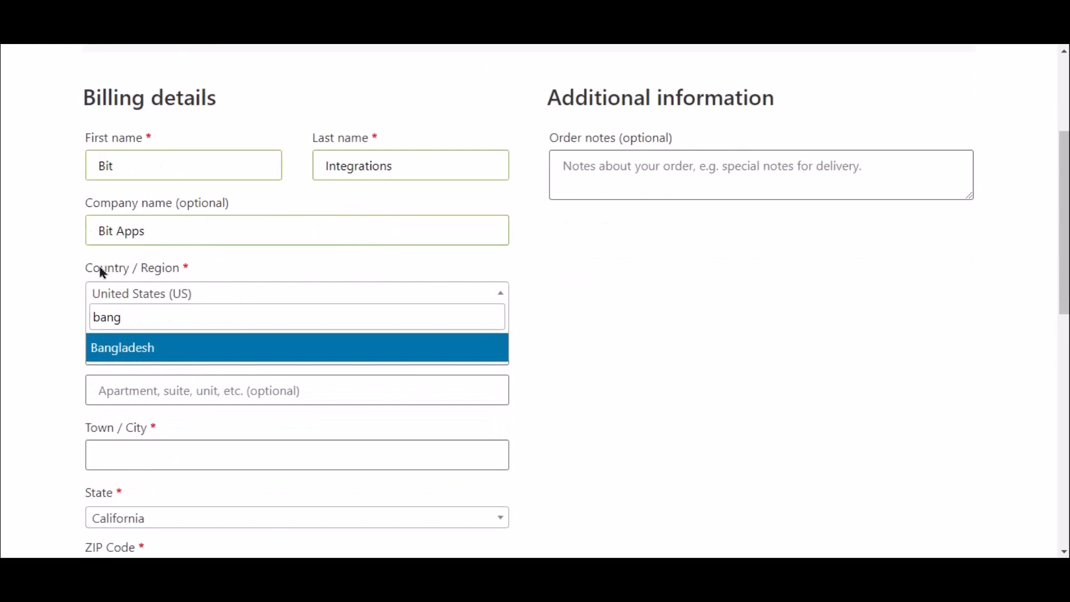
pyautogui.click(297, 347)
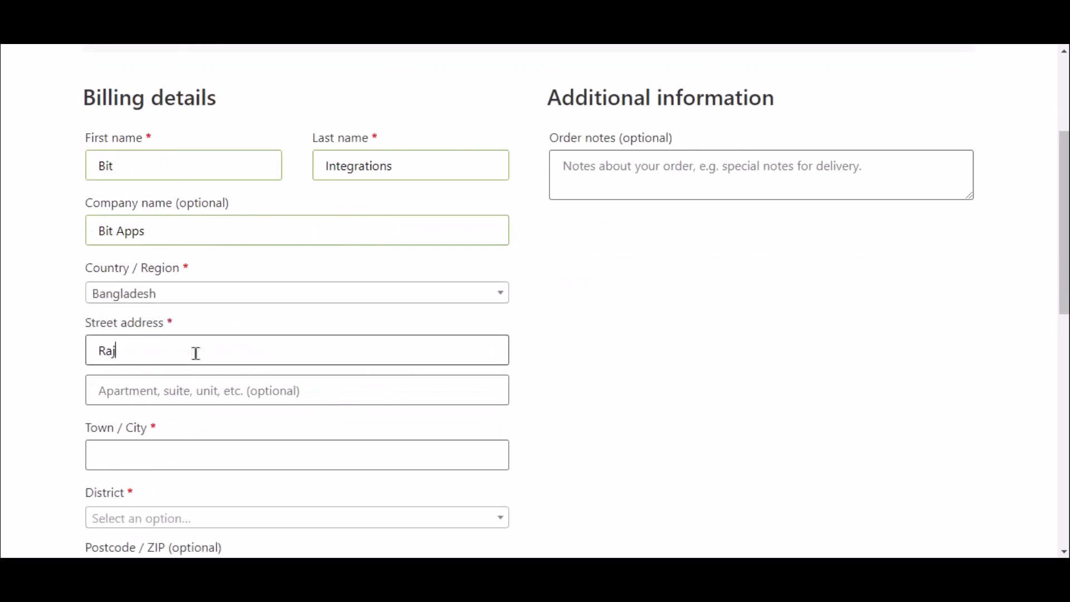
pyautogui.write('shahi')
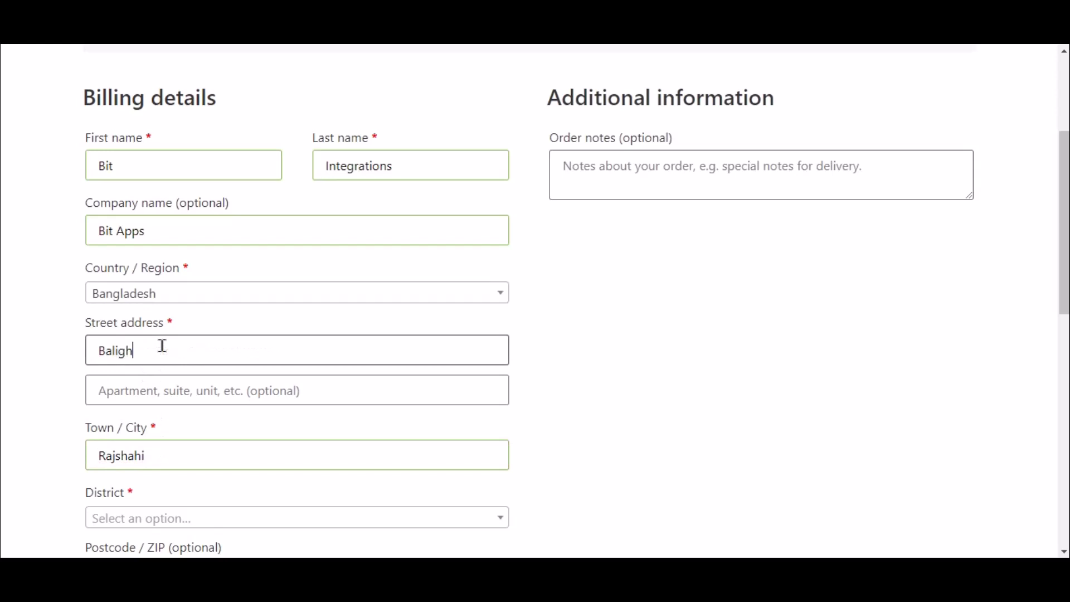
pyautogui.scroll(-3)
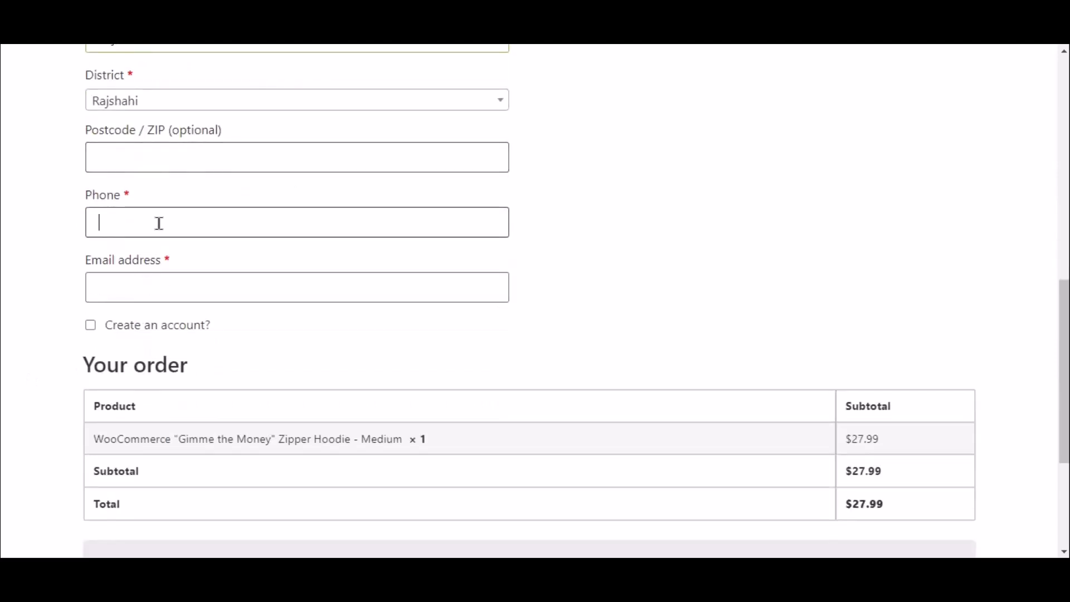
pyautogui.write('13456789')
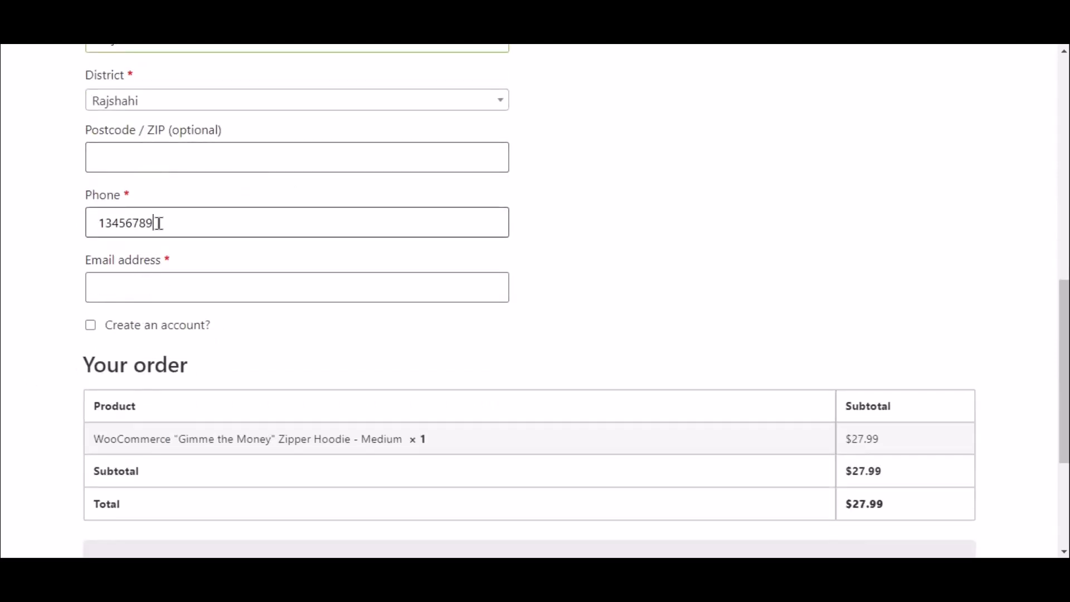
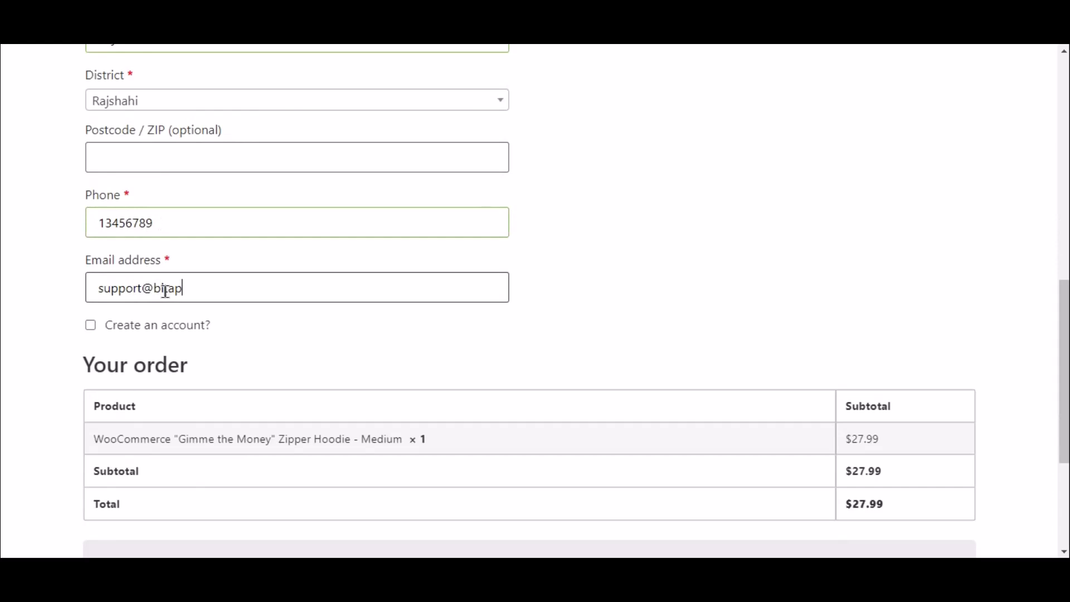
pyautogui.click(91, 325)
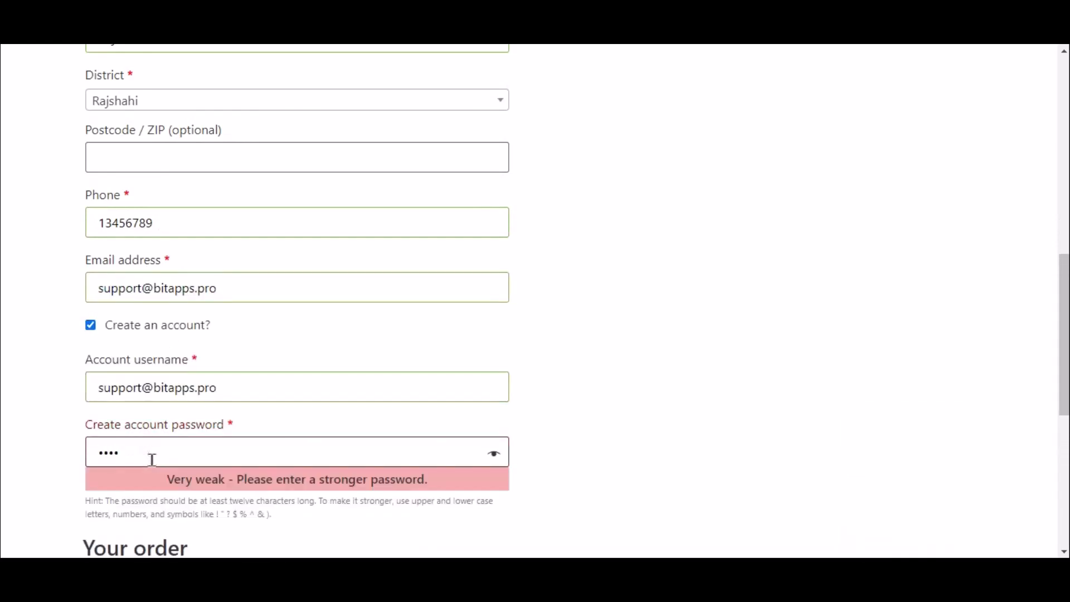
pyautogui.write('password')
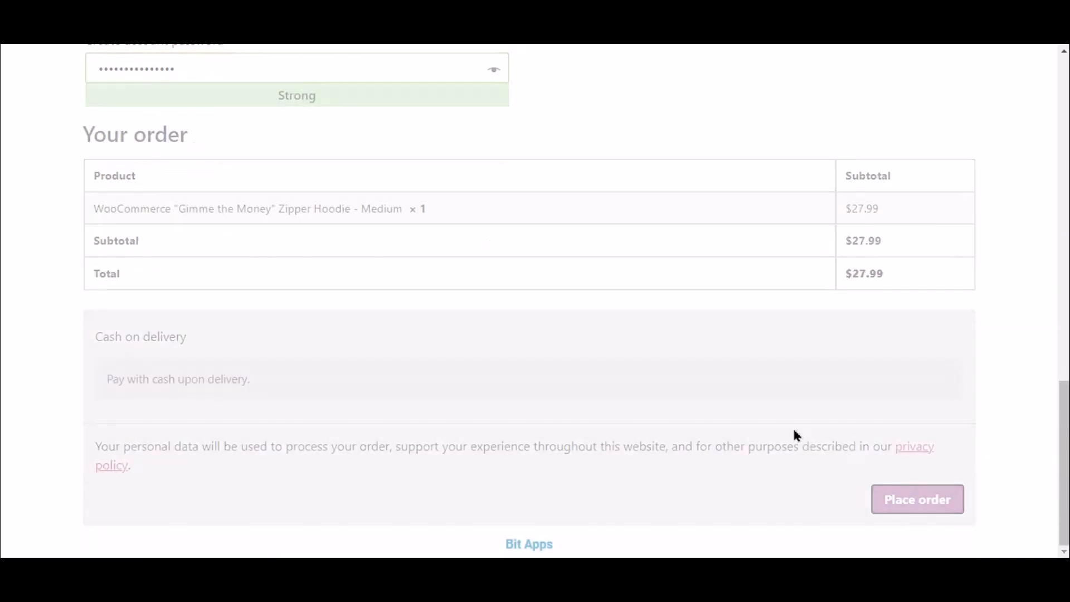
pyautogui.click(917, 499)
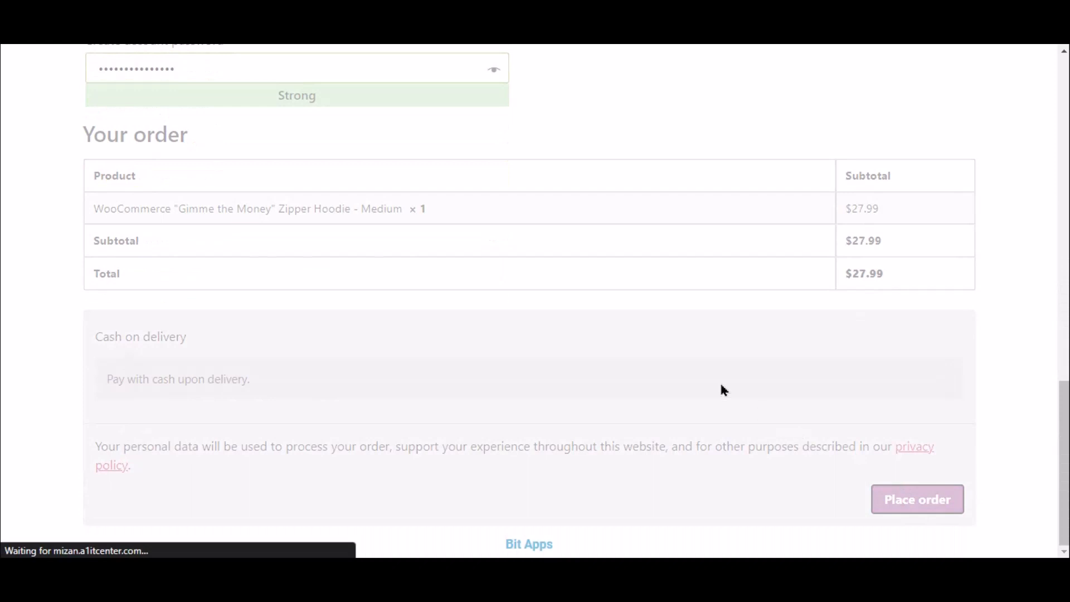
pyautogui.click(917, 499)
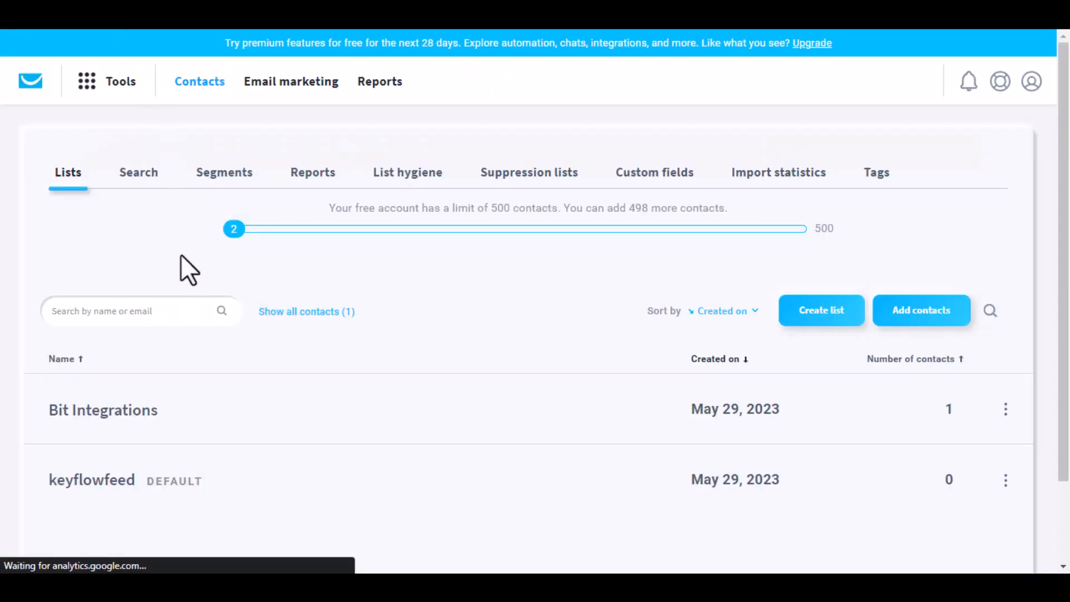
pyautogui.moveTo(205, 437)
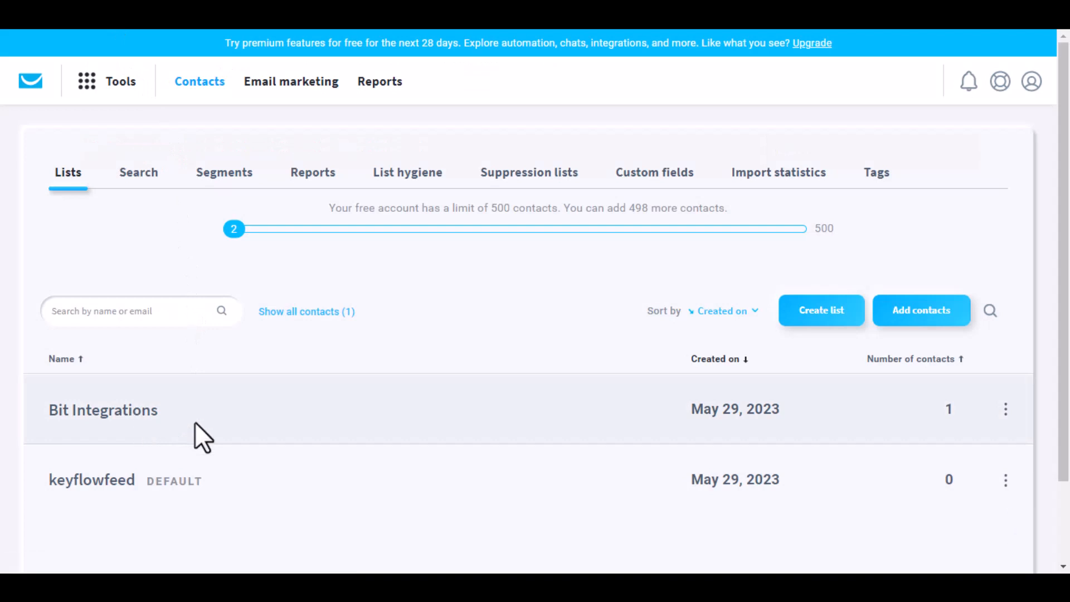
# - Open GetResponse's Bit Integrations list to see the contact added May 31, 2023
pyautogui.click(103, 410)
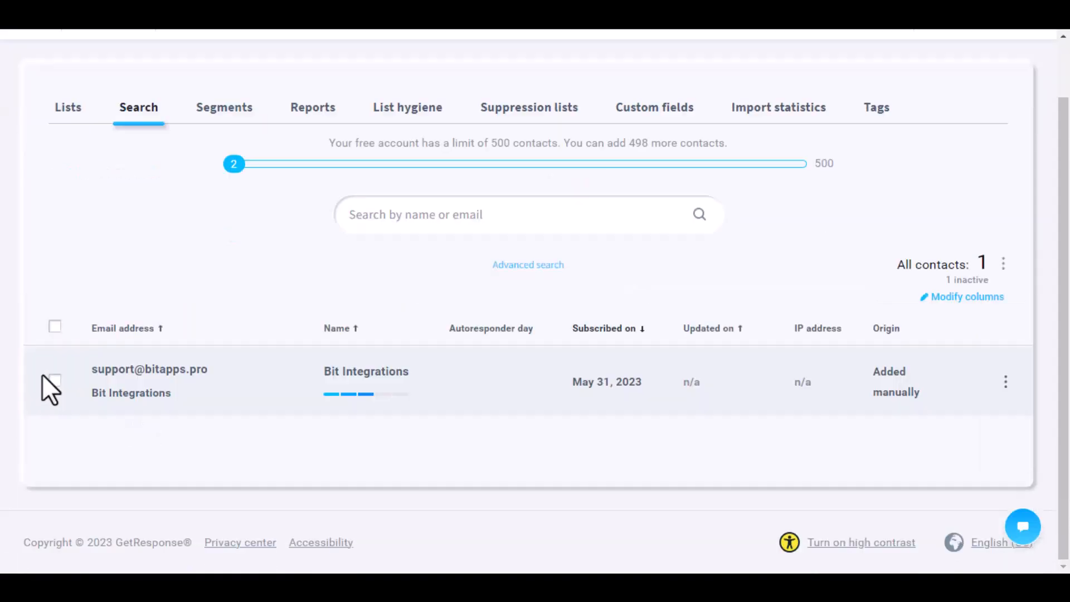
pyautogui.moveTo(157, 390)
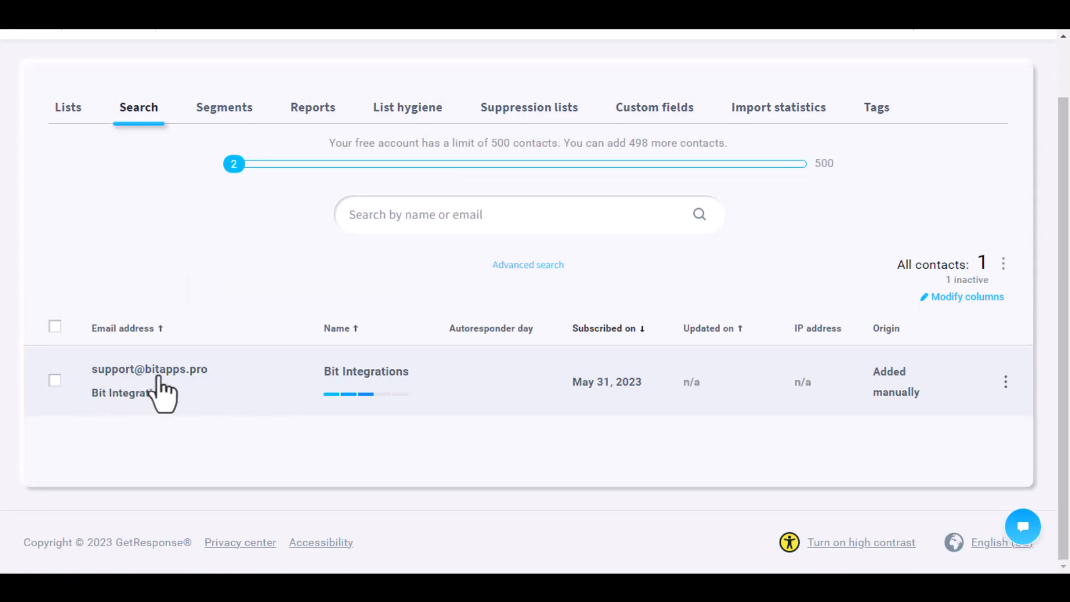
pyautogui.moveTo(188, 392)
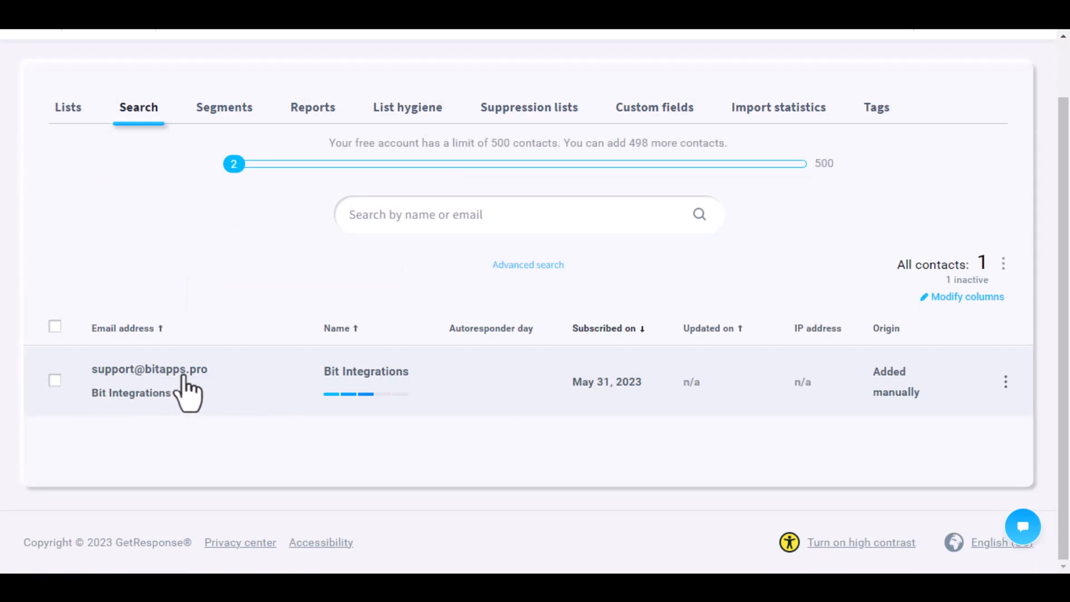